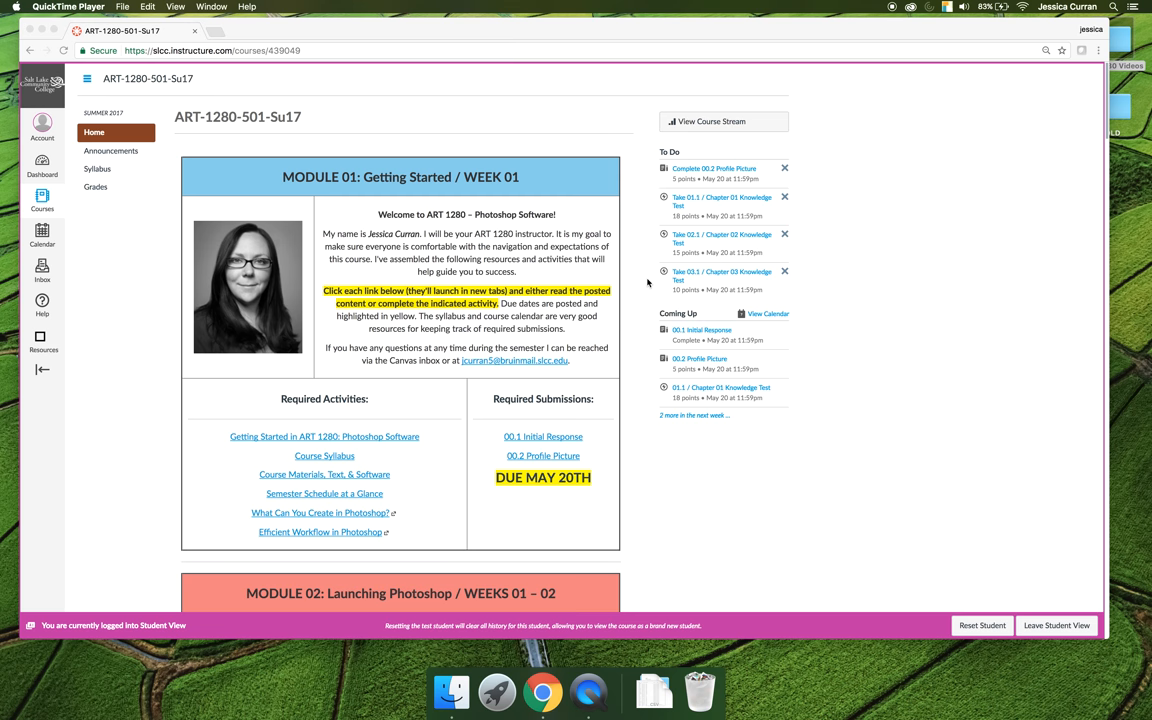
{"action": "mouse_move", "coordinate": [187, 120]}
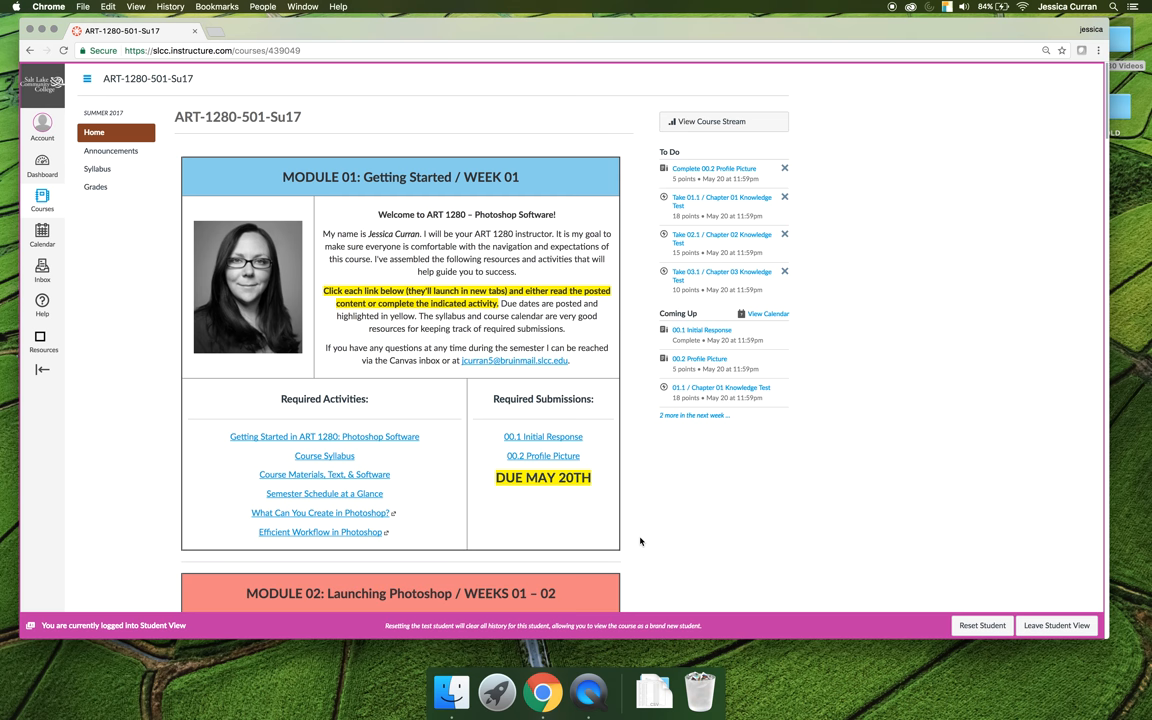
{"action": "scroll", "scroll_direction": "down", "scroll_amount": 3}
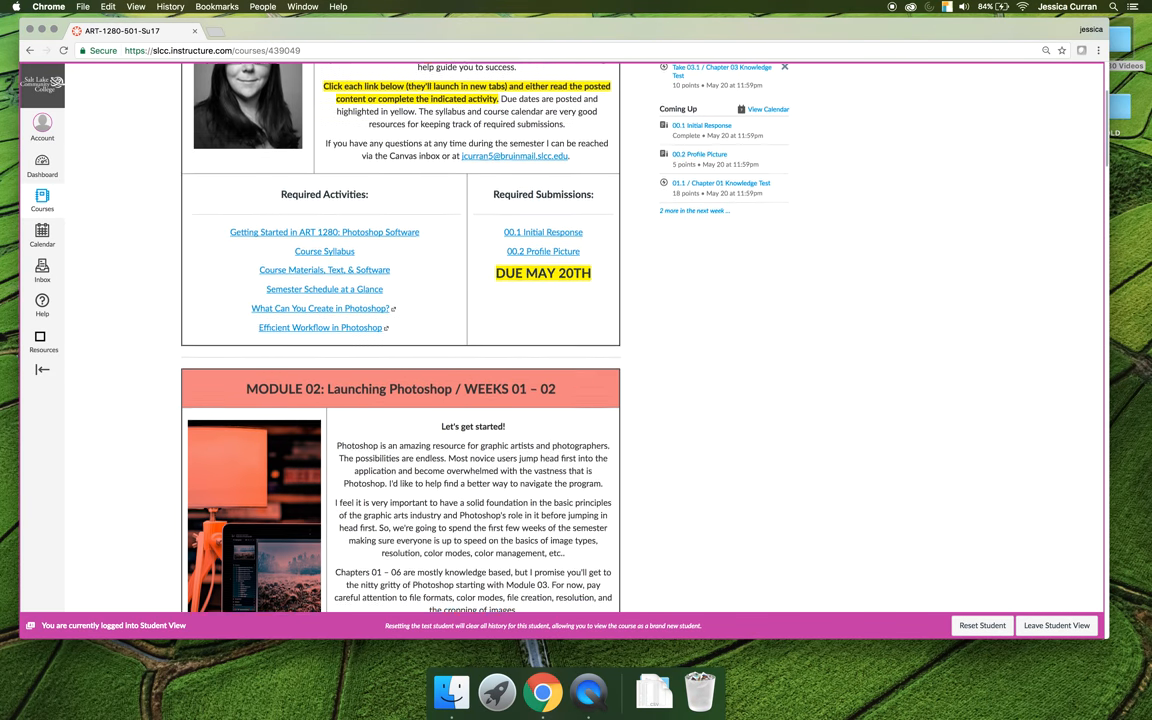
{"action": "scroll", "scroll_direction": "down", "scroll_amount": 3}
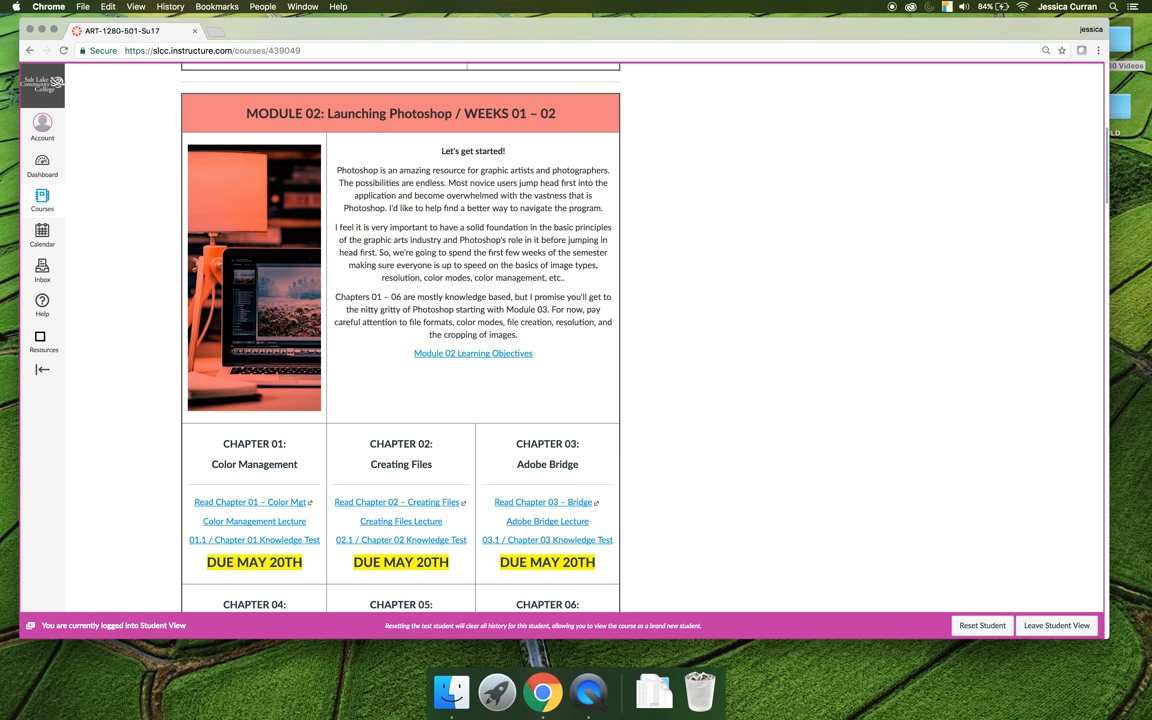
{"action": "scroll", "scroll_direction": "down", "scroll_amount": 3}
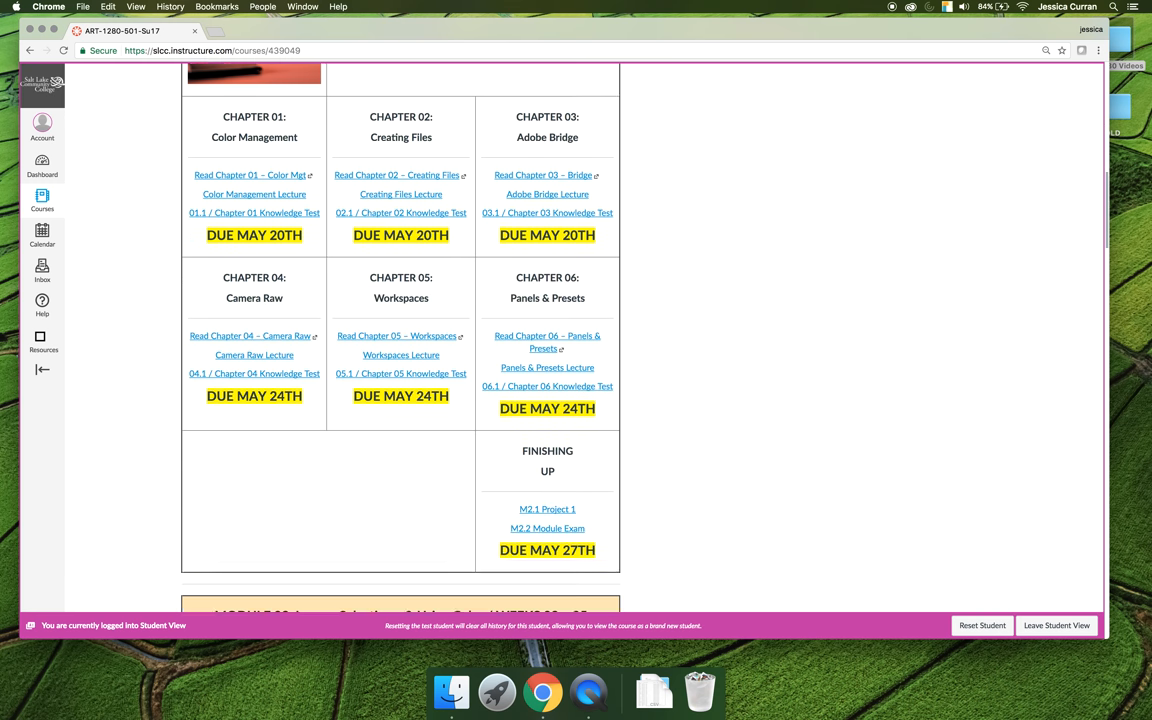
{"action": "scroll", "scroll_direction": "down", "scroll_amount": 3}
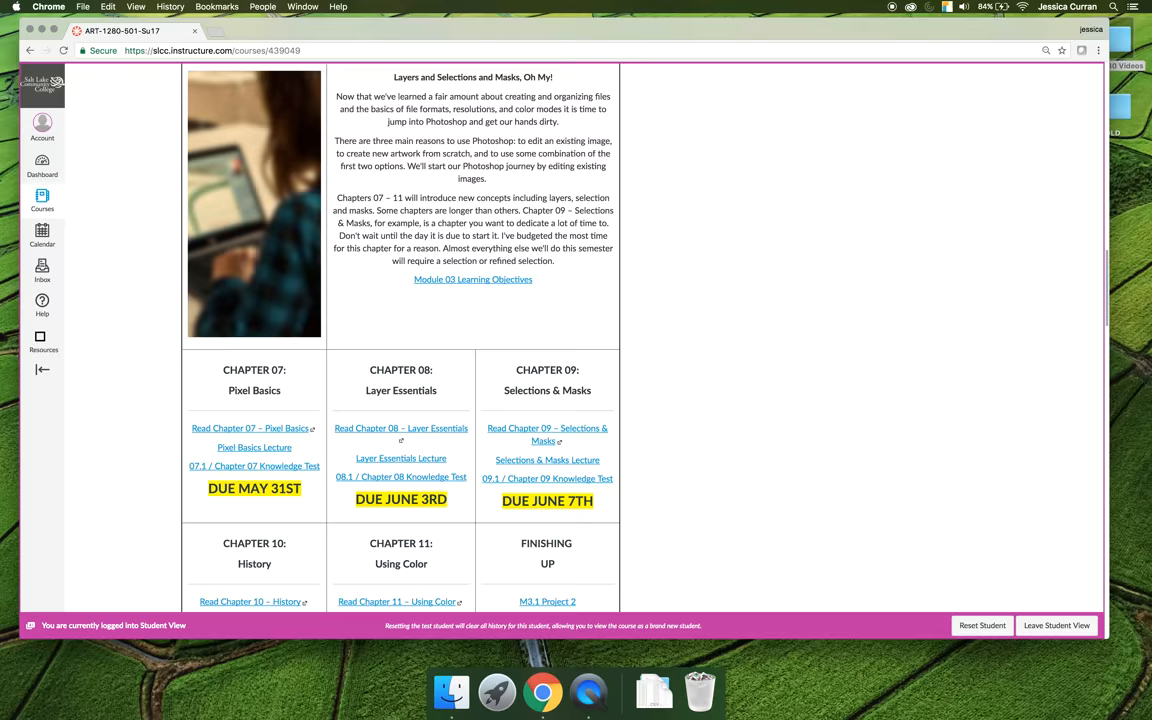
{"action": "scroll", "scroll_direction": "down", "scroll_amount": 3}
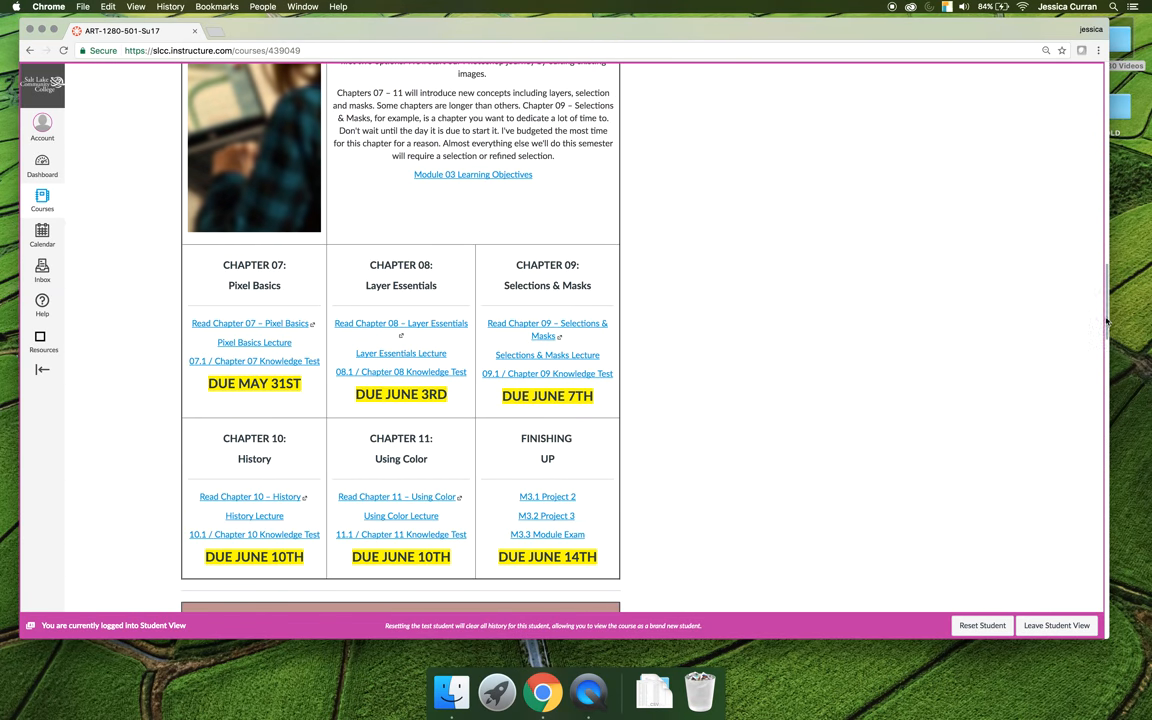
{"action": "scroll", "scroll_direction": "down", "scroll_amount": 3}
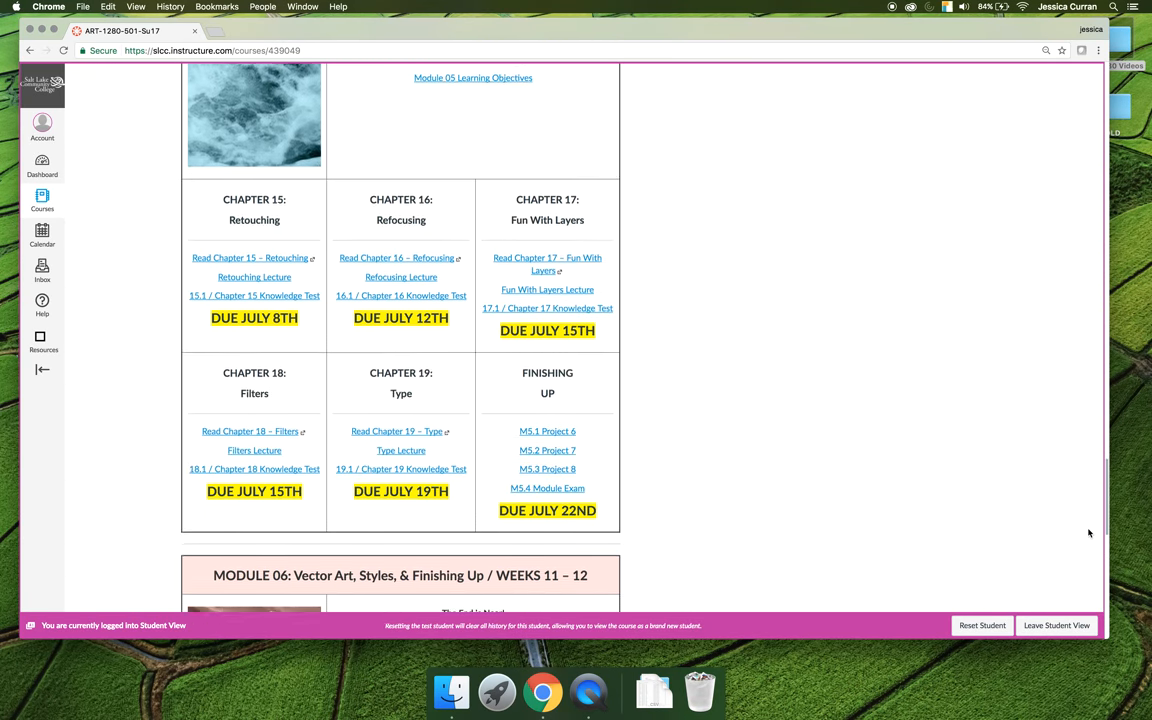
{"action": "scroll", "scroll_direction": "down", "scroll_amount": 3}
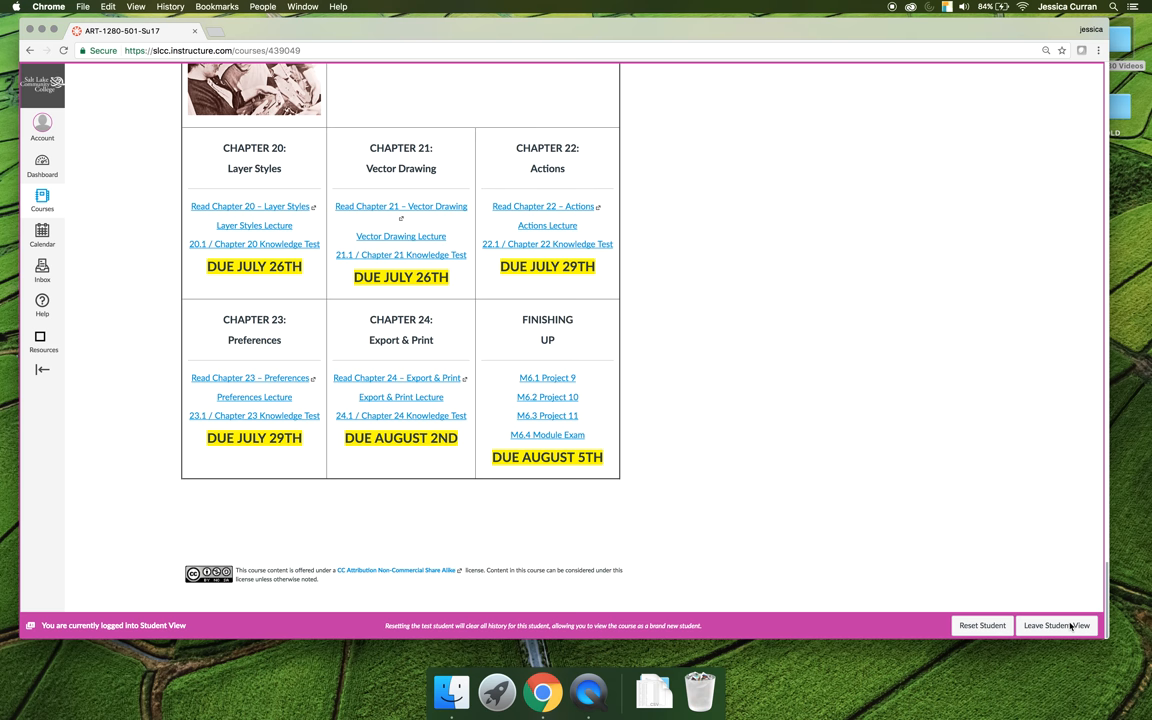
{"action": "scroll", "scroll_direction": "up", "scroll_amount": 3}
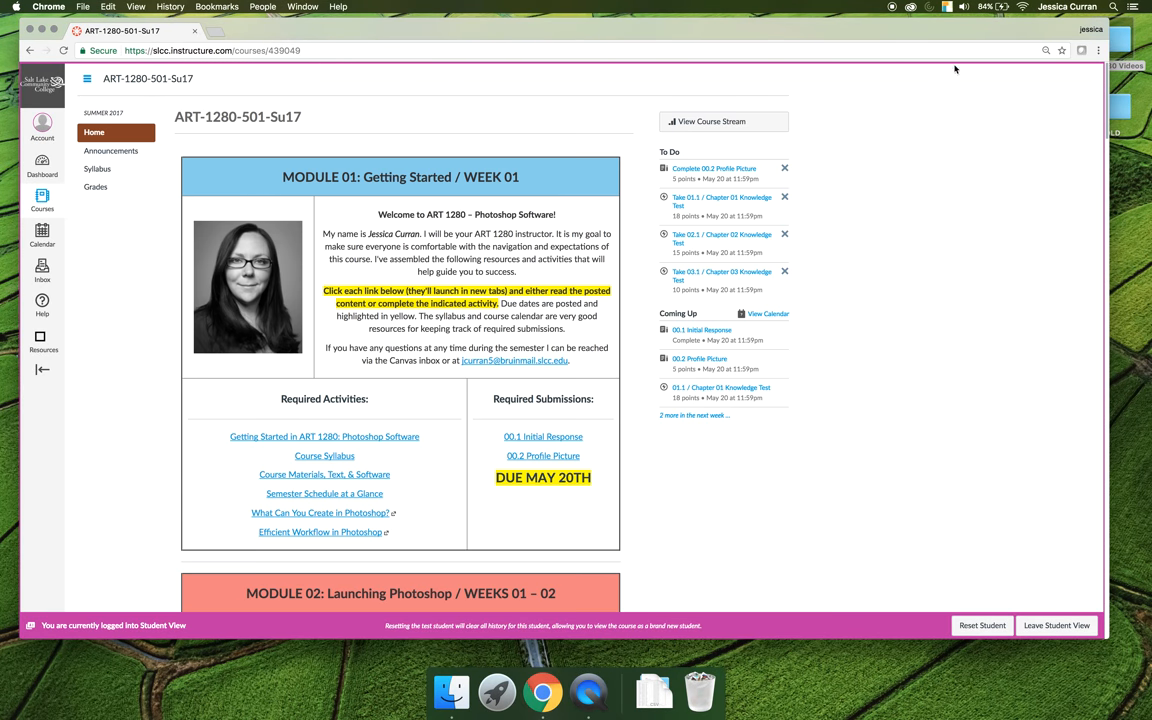
{"action": "mouse_move", "coordinate": [477, 147]}
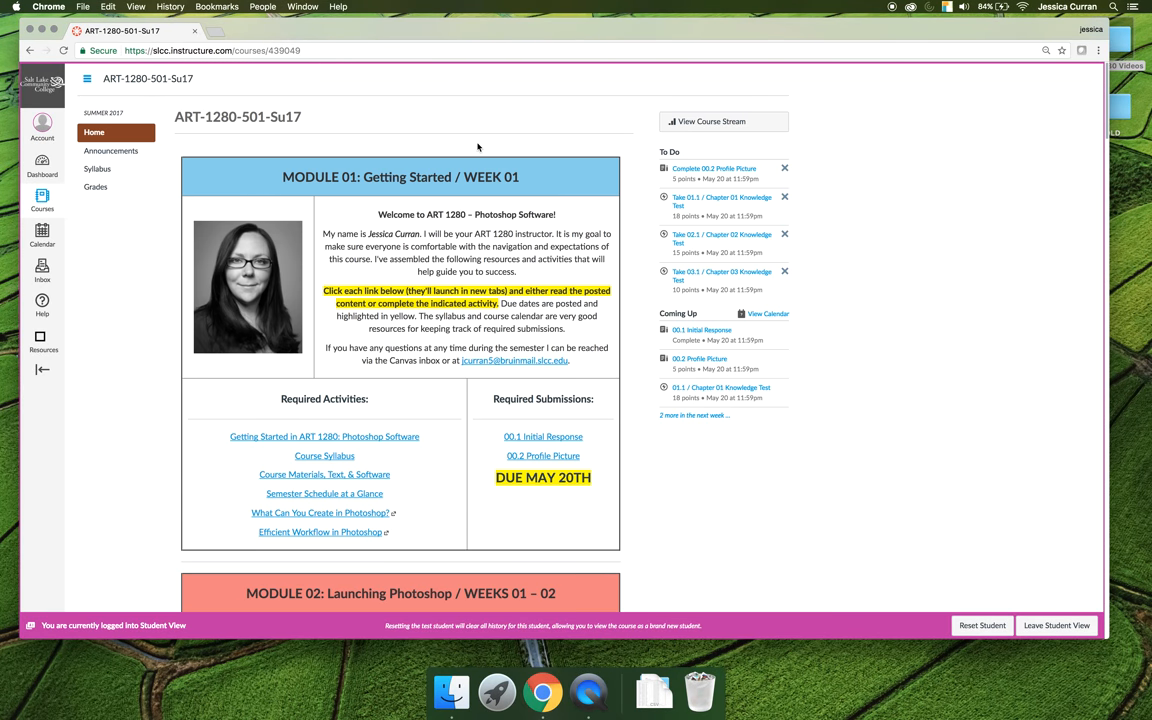